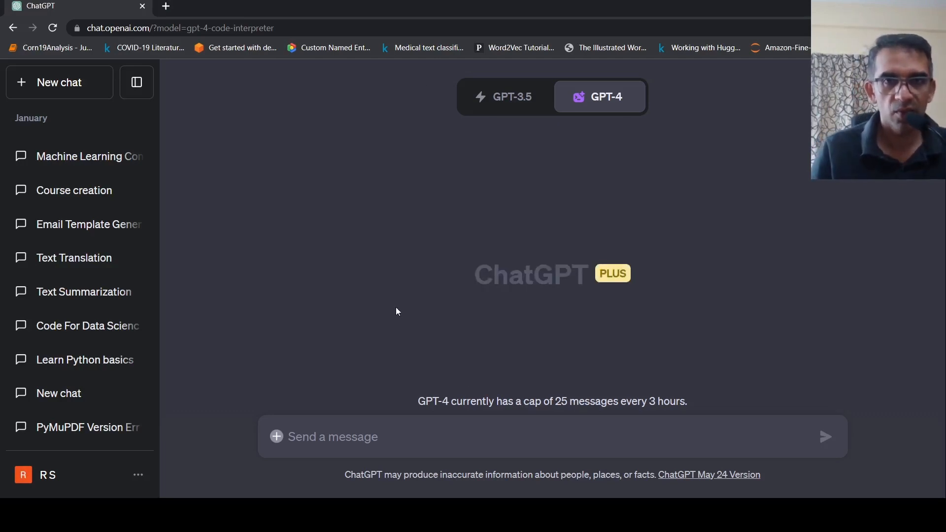
pyautogui.moveTo(344, 251)
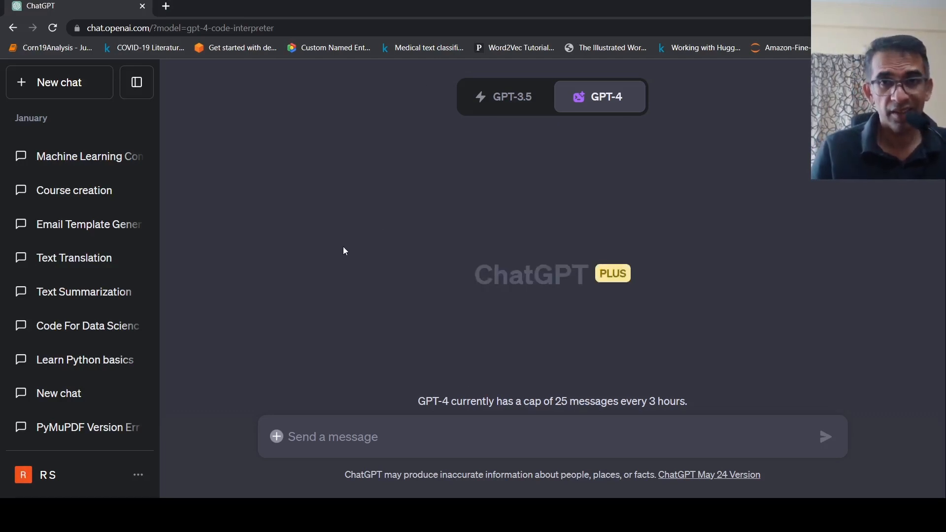
# Check the experimental features settings and return to the GPT-4 model
pyautogui.click(600, 97)
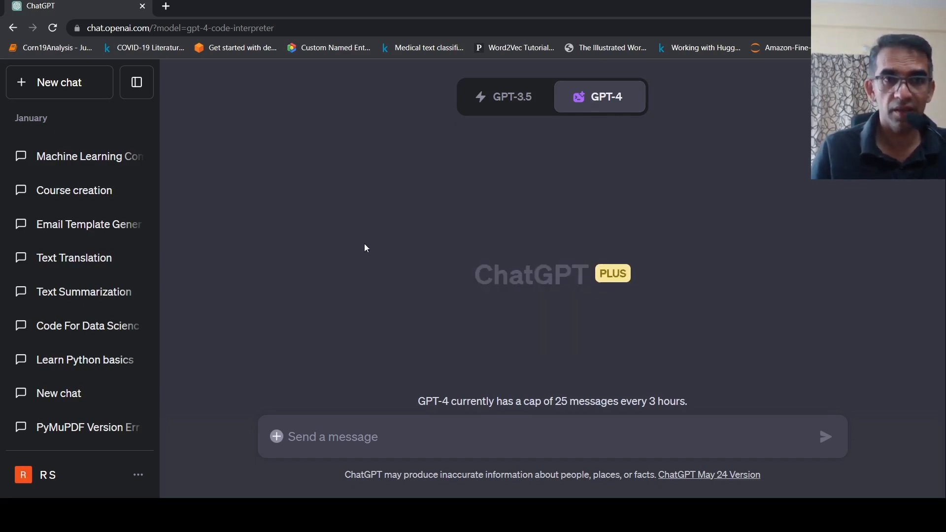
pyautogui.moveTo(278, 233)
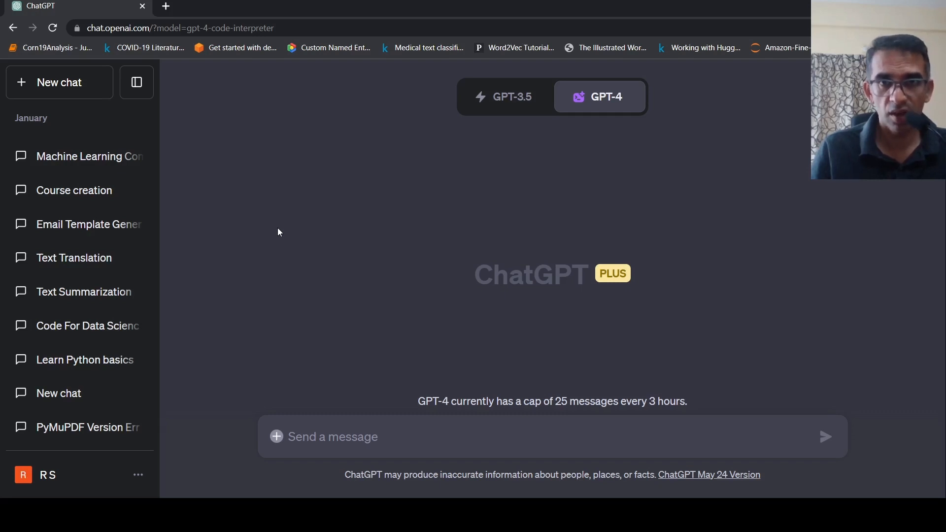
pyautogui.moveTo(187, 295)
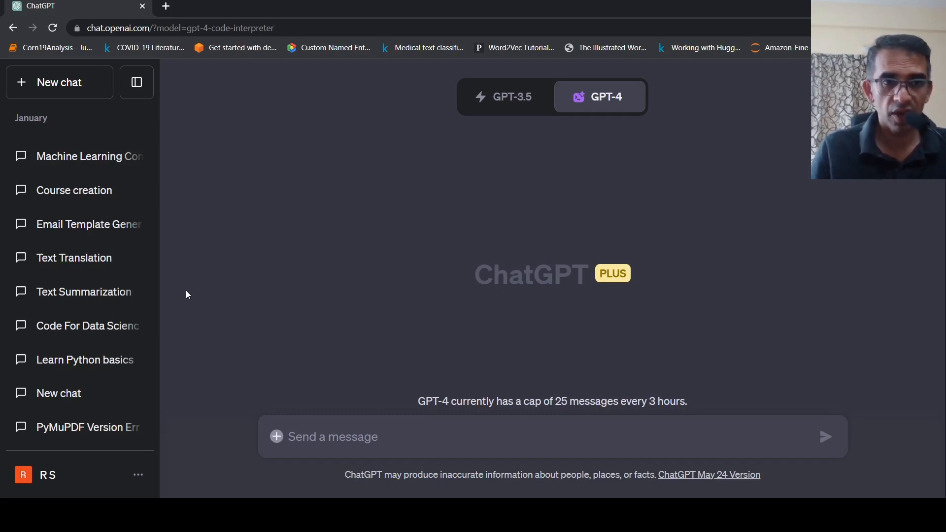
pyautogui.moveTo(228, 284)
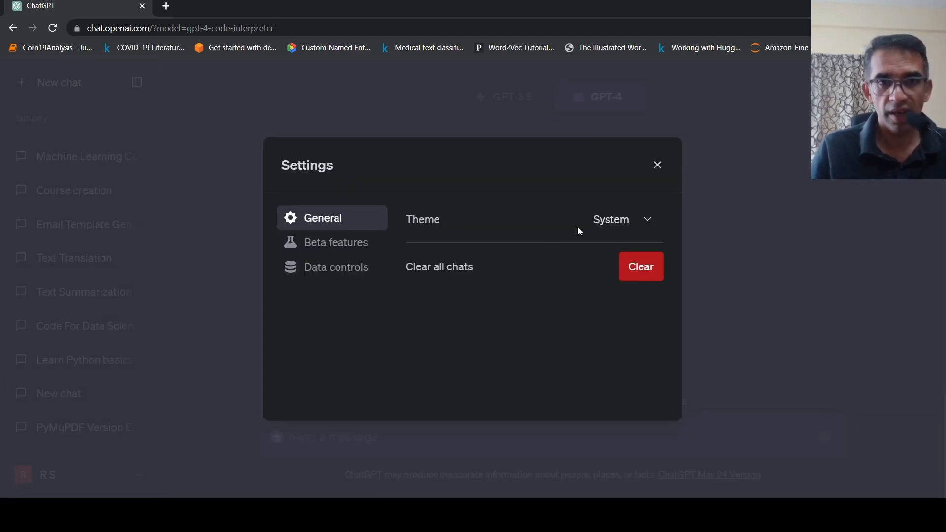
pyautogui.click(335, 243)
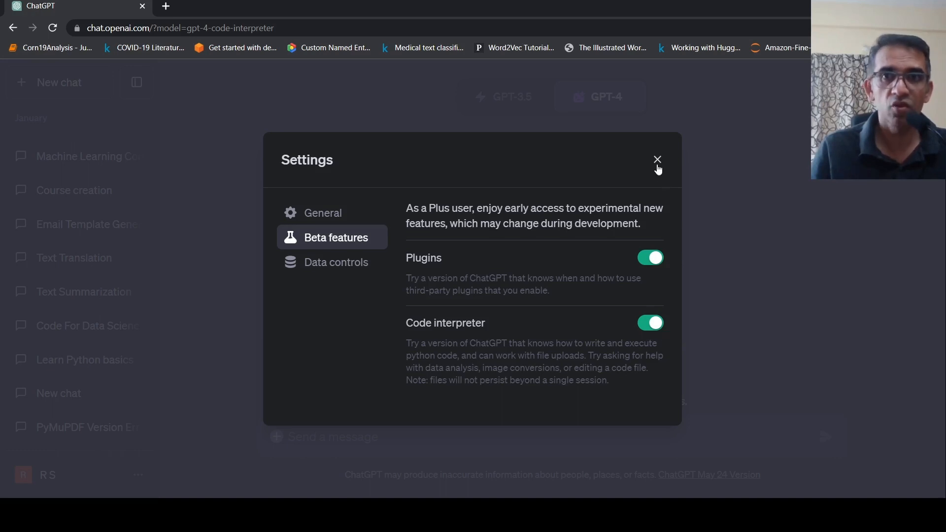
pyautogui.click(657, 160)
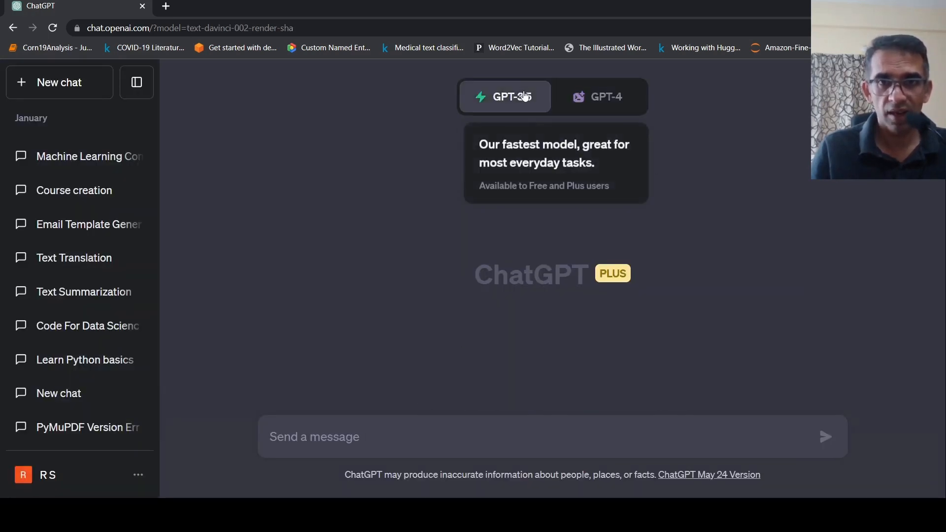
pyautogui.click(600, 97)
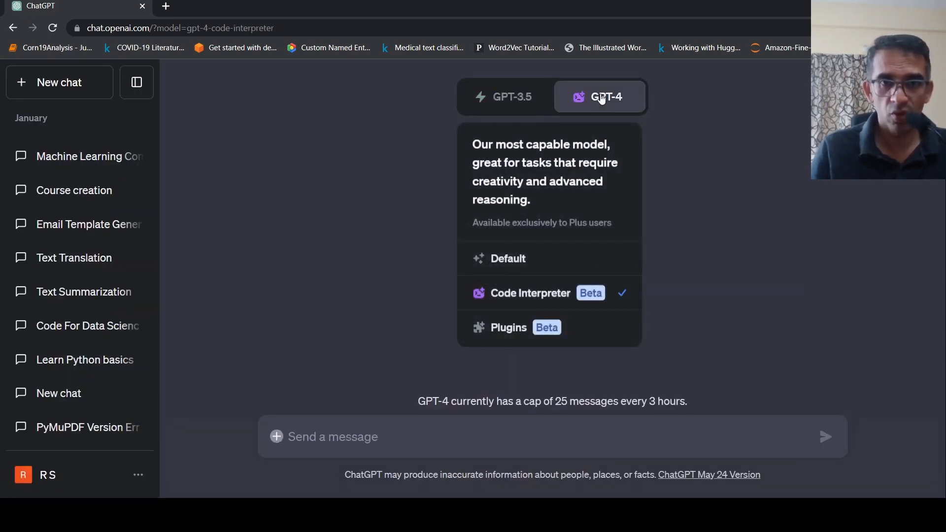
pyautogui.moveTo(596, 103)
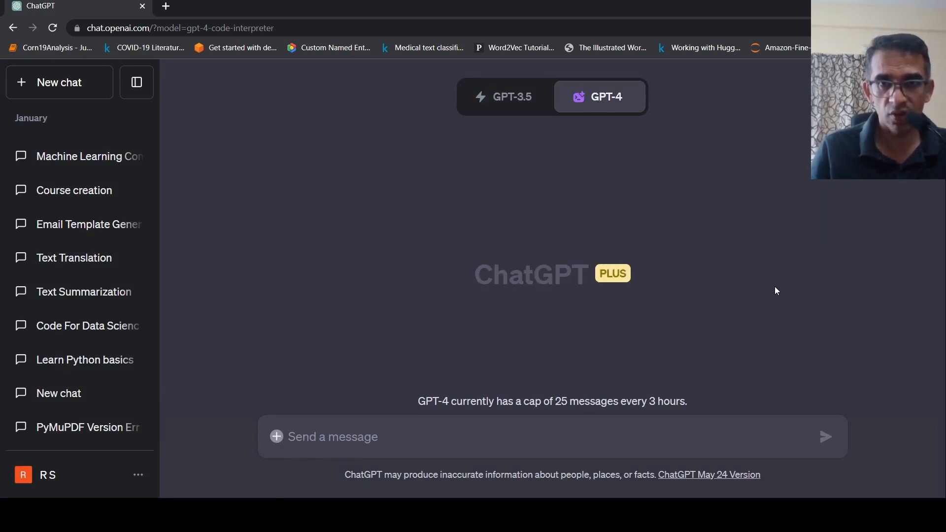
pyautogui.moveTo(640, 170)
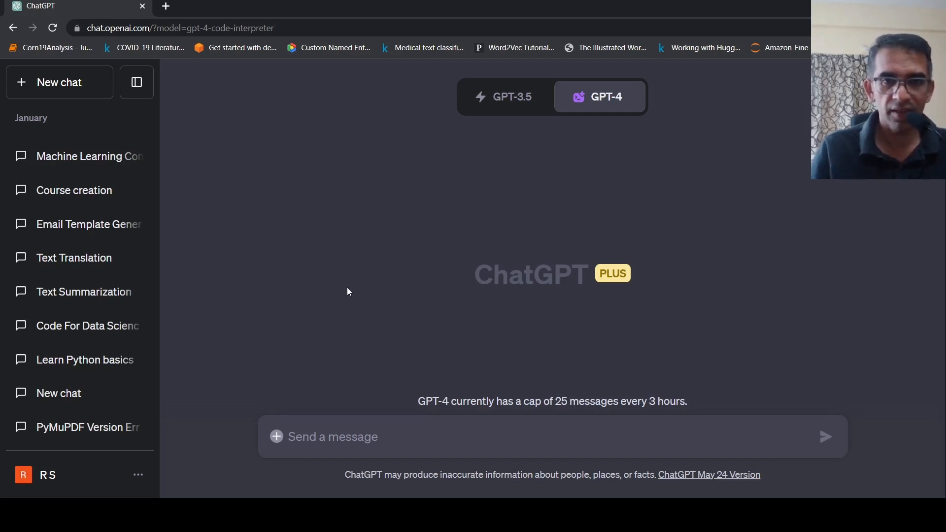
pyautogui.moveTo(689, 245)
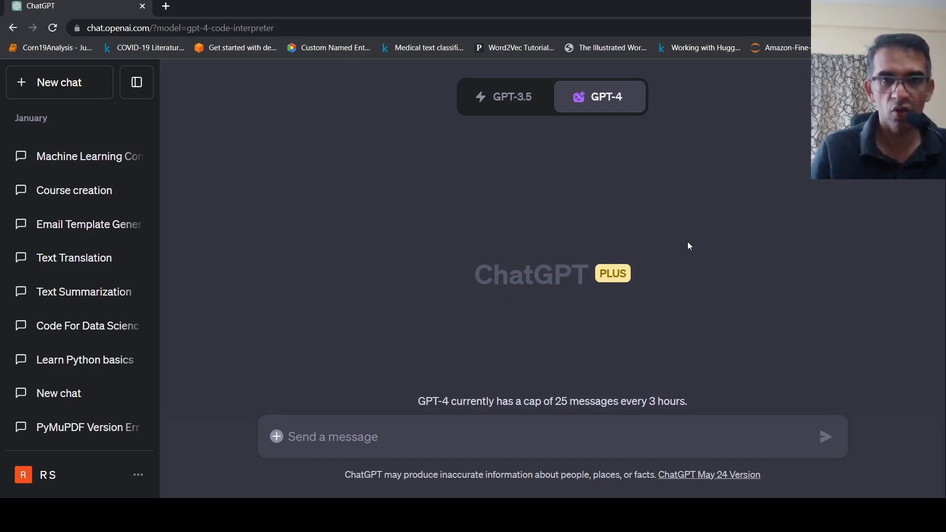
pyautogui.moveTo(279, 423)
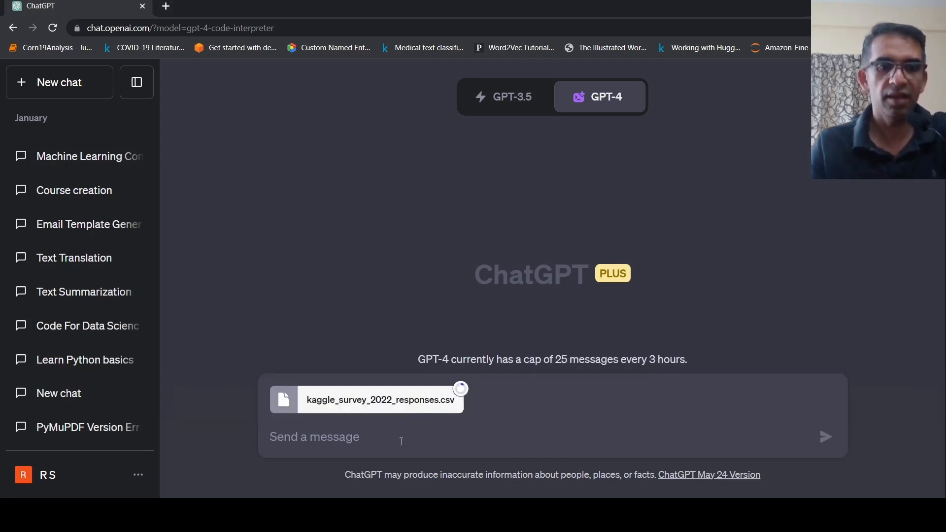
# Send kaggle_survey_2022_responses.csv with the prompt "Analyze this data"
pyautogui.write('Analyze this')
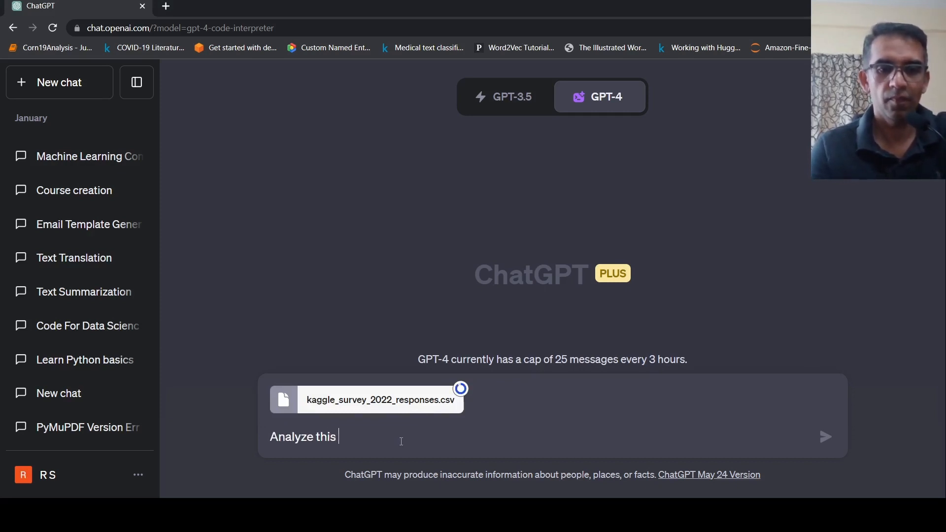
pyautogui.click(826, 437)
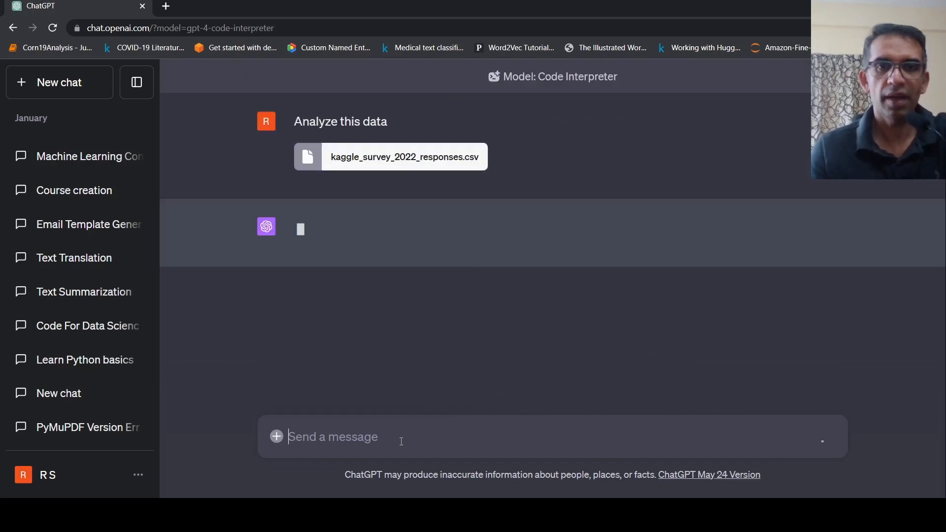
pyautogui.moveTo(641, 292)
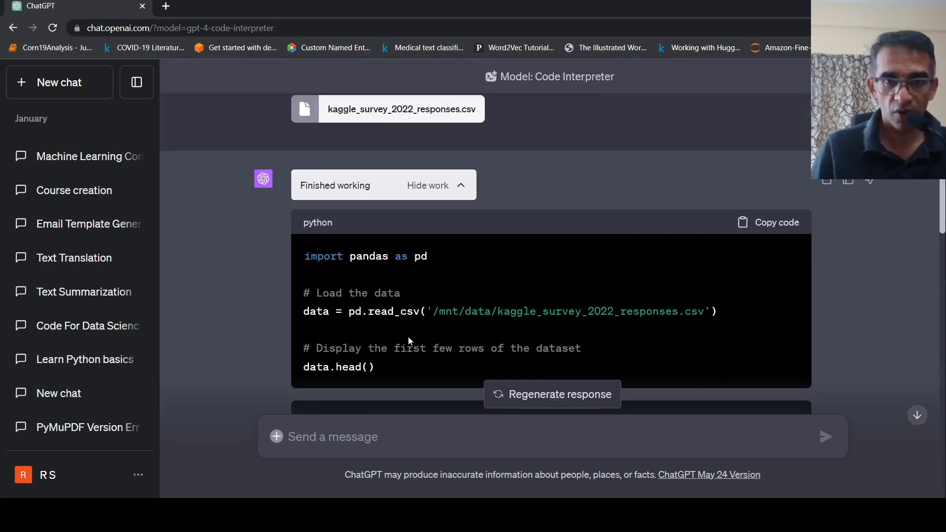
pyautogui.scroll(-3)
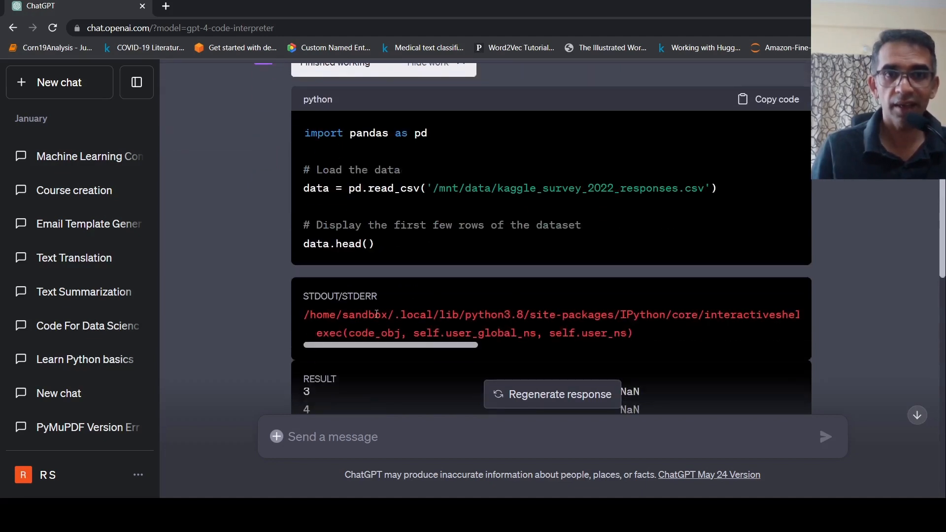
pyautogui.scroll(-3)
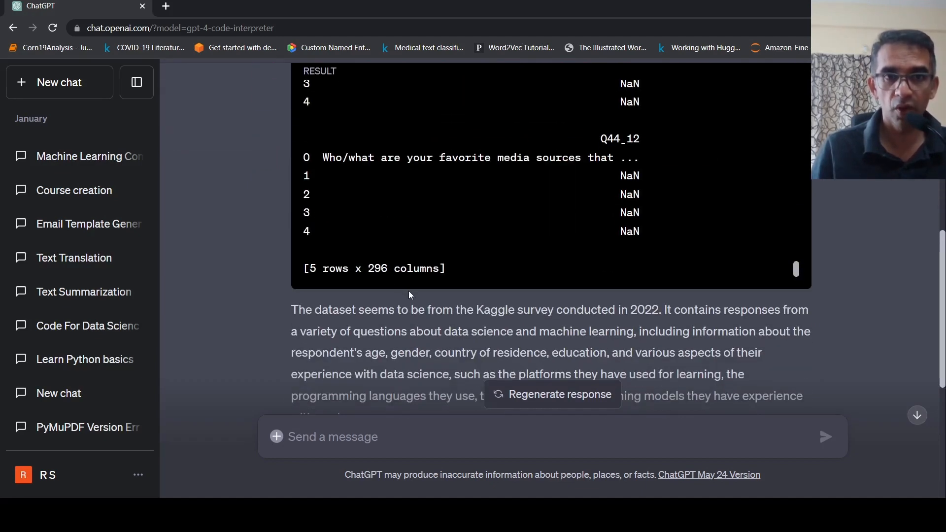
pyautogui.scroll(-3)
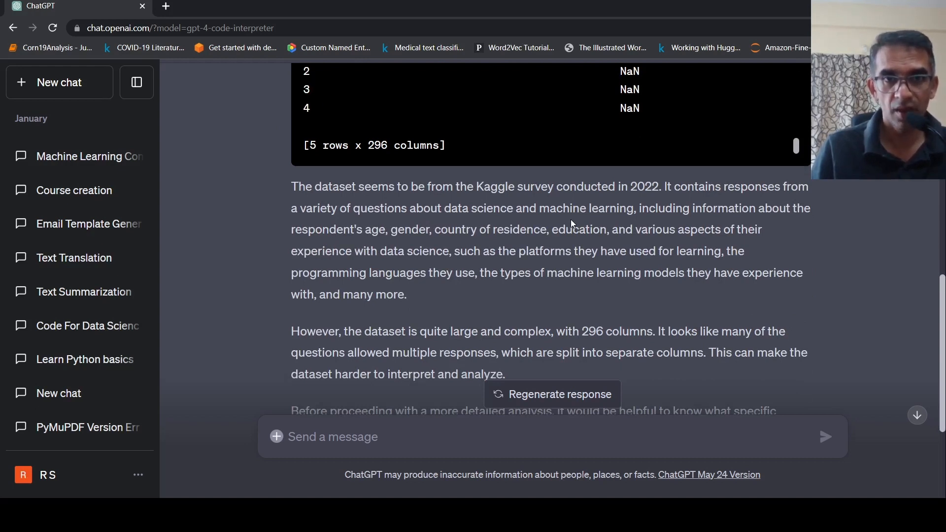
pyautogui.scroll(-3)
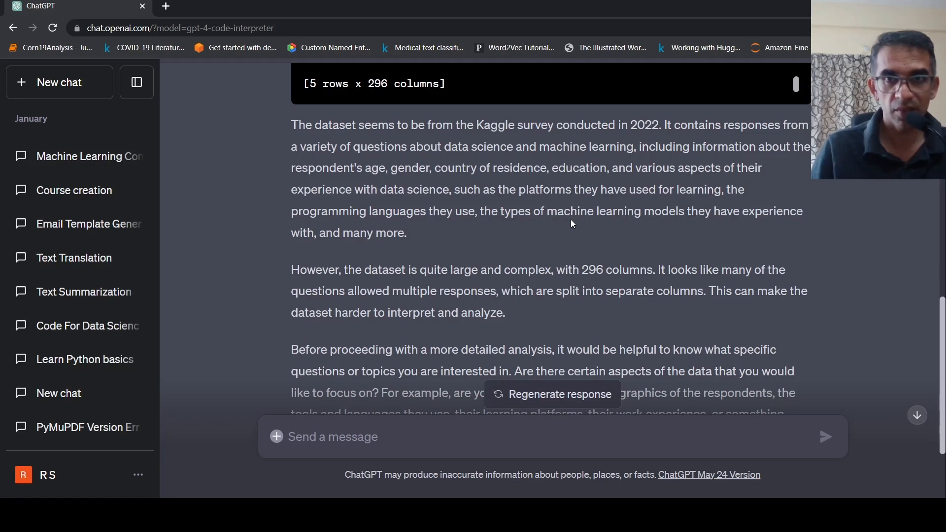
pyautogui.scroll(-3)
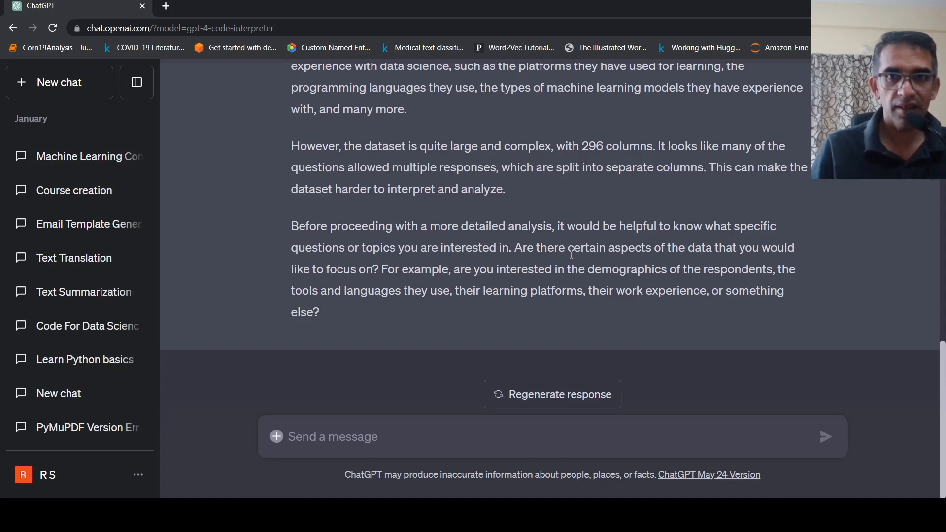
pyautogui.moveTo(414, 284)
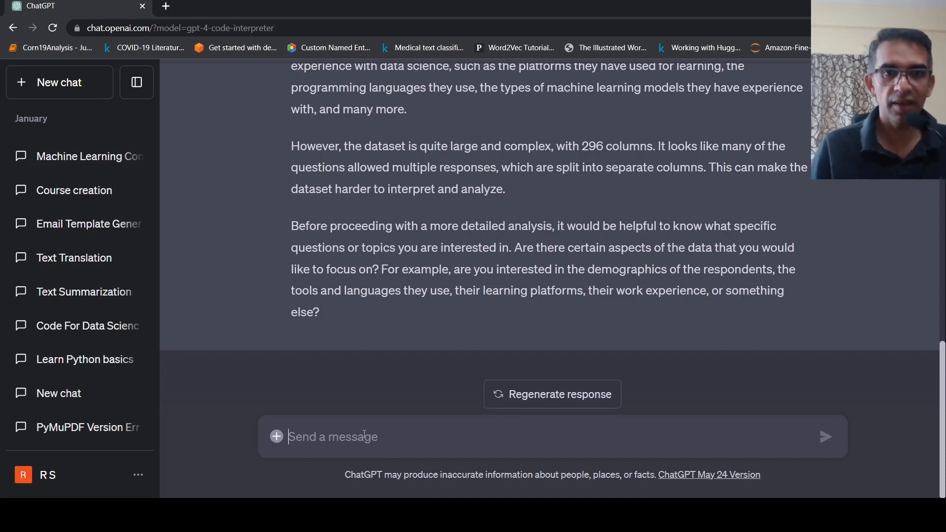
# Start drafting the reply "All of the above" to the visualization suggestions
pyautogui.write('Ca')
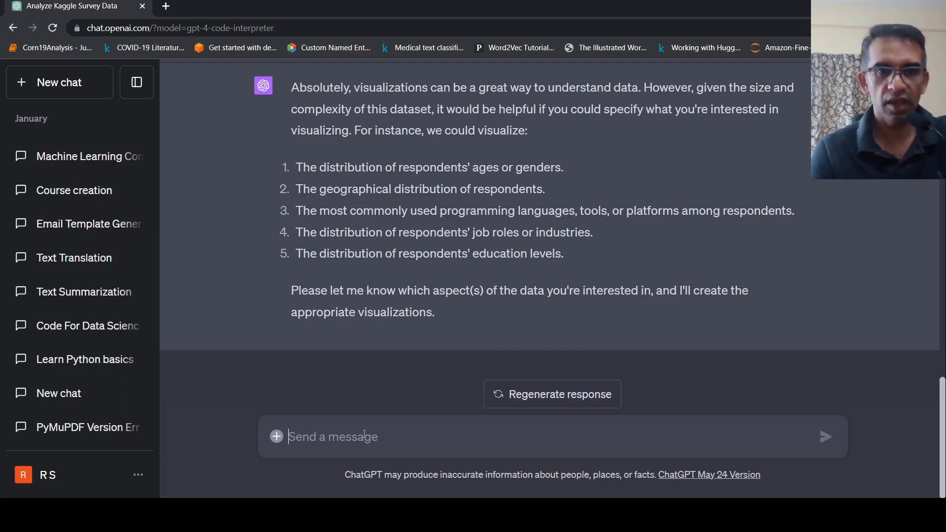
pyautogui.write('All of the abov')
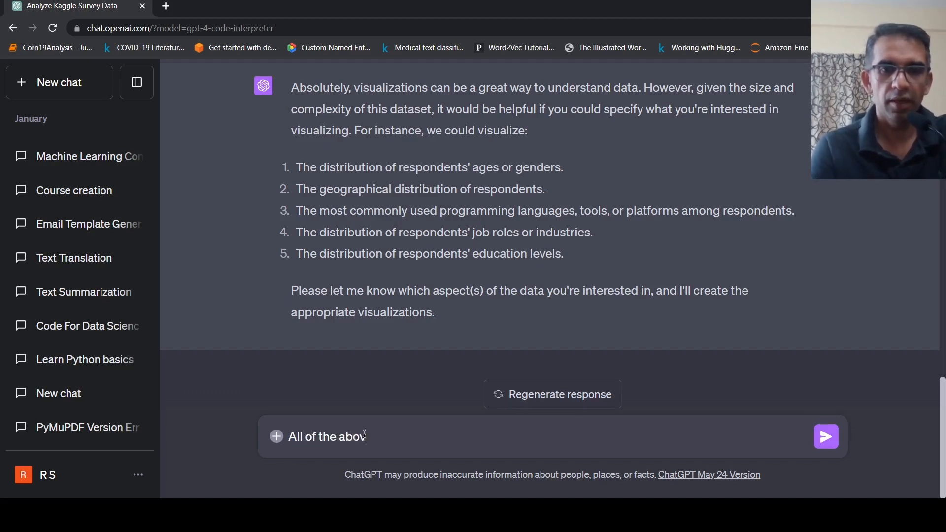
# Send "All of the above" and watch the gender distribution chart being generated
pyautogui.click(825, 437)
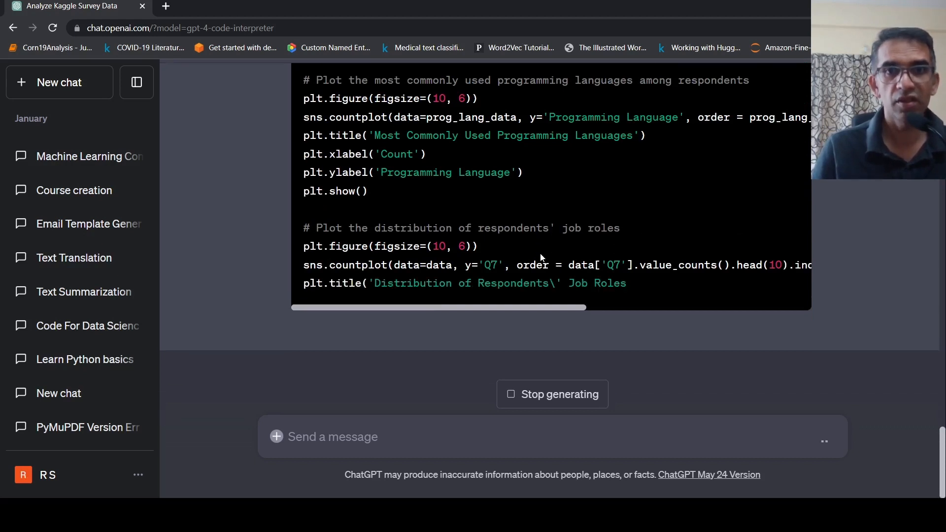
pyautogui.scroll(-3)
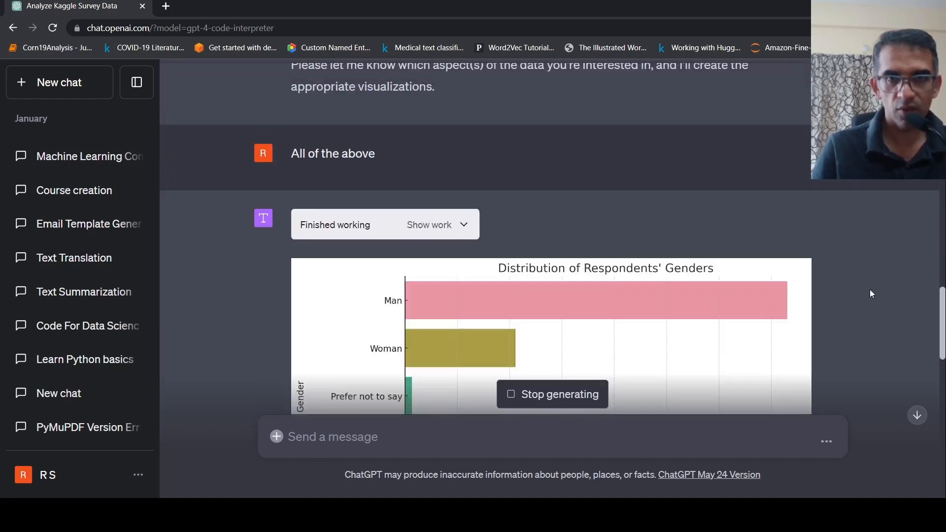
# Scroll through the gender, top-country and education charts and the job-roles error note
pyautogui.scroll(-3)
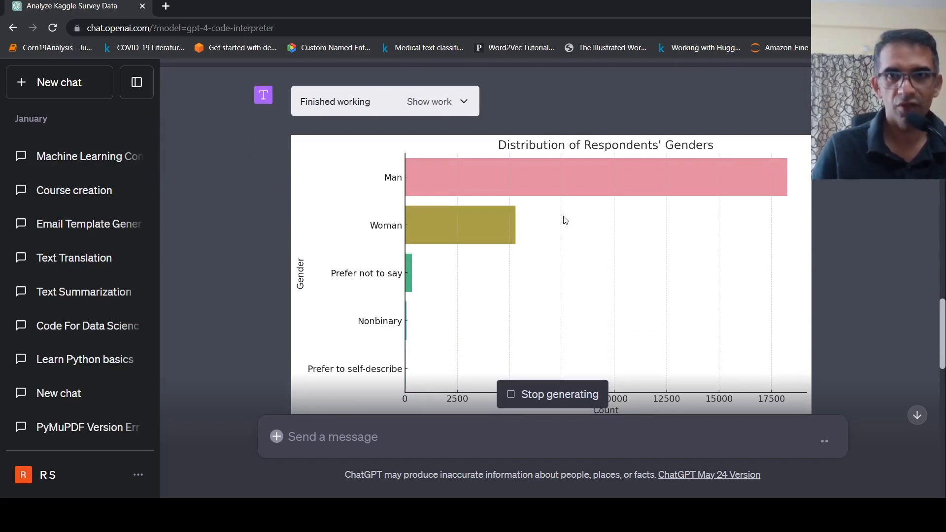
pyautogui.scroll(-3)
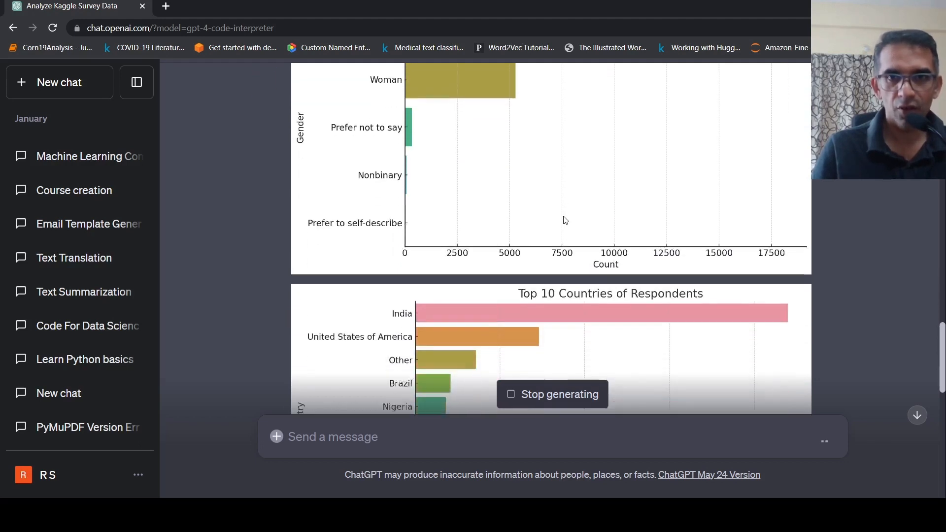
pyautogui.scroll(-3)
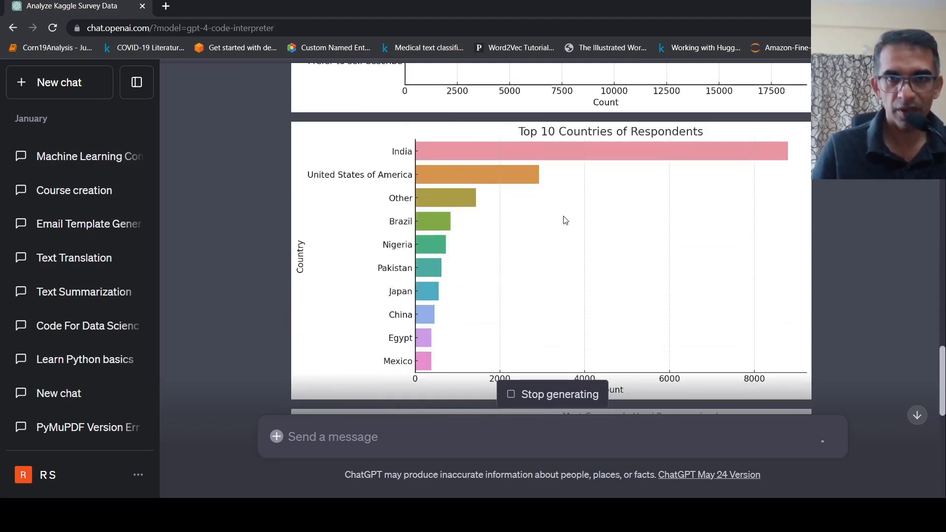
pyautogui.moveTo(504, 225)
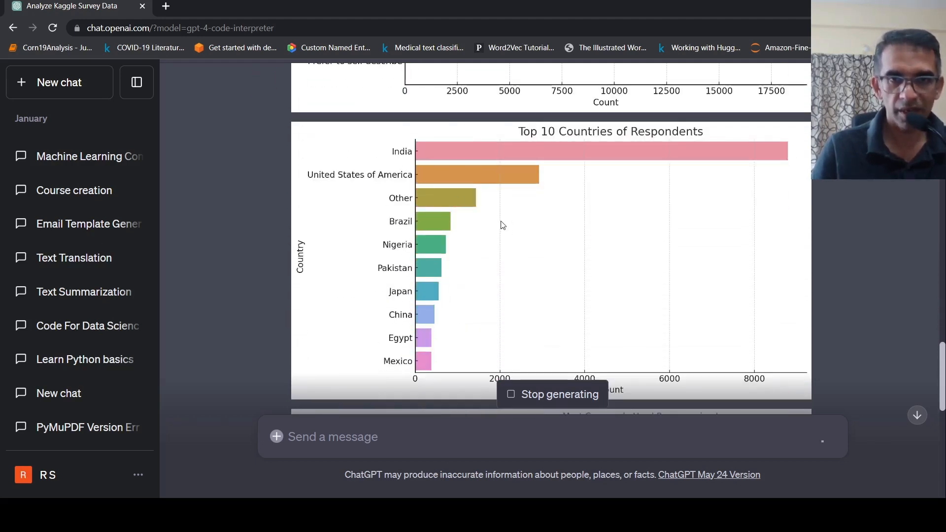
pyautogui.scroll(-3)
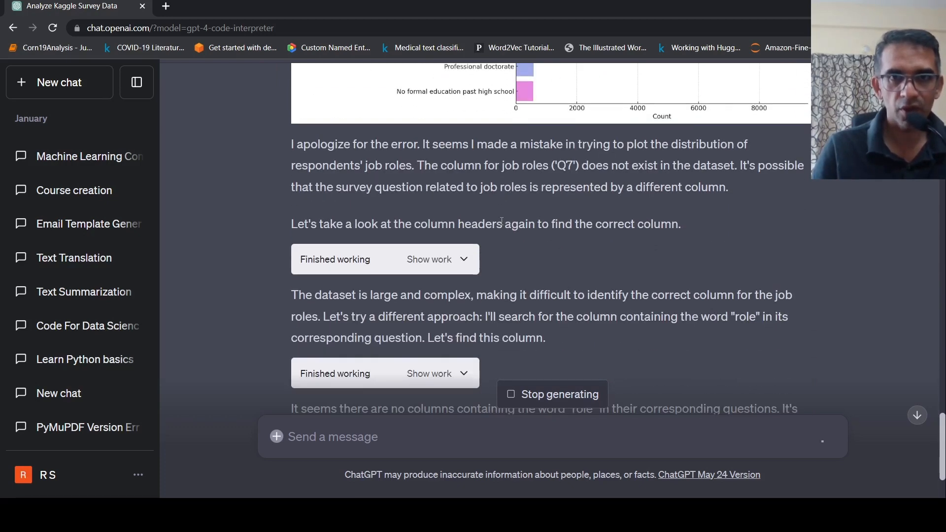
pyautogui.moveTo(668, 178)
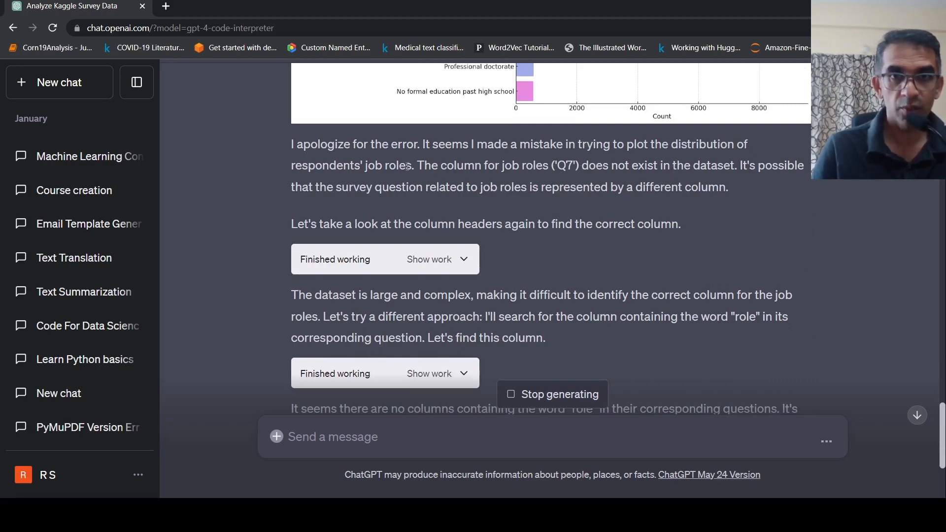
pyautogui.scroll(-3)
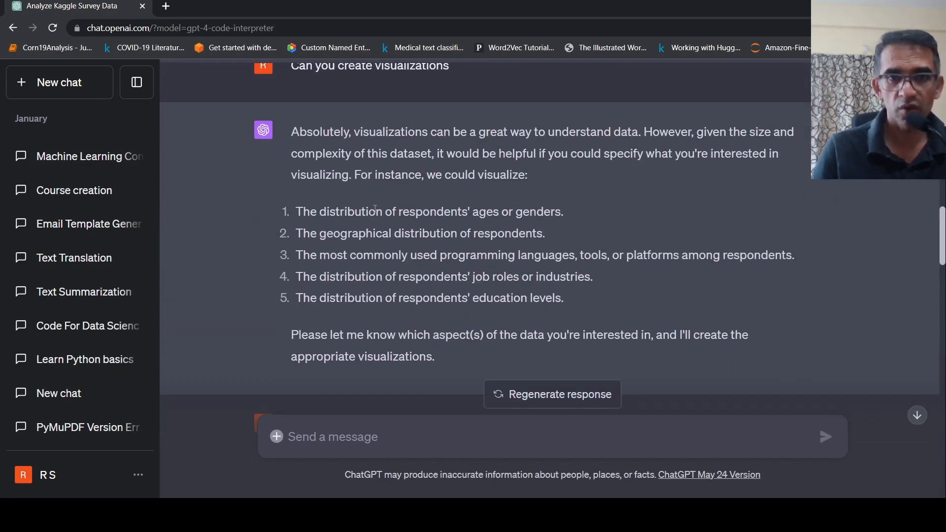
# Scroll to the reply's ending stating no education column exists
pyautogui.scroll(-3)
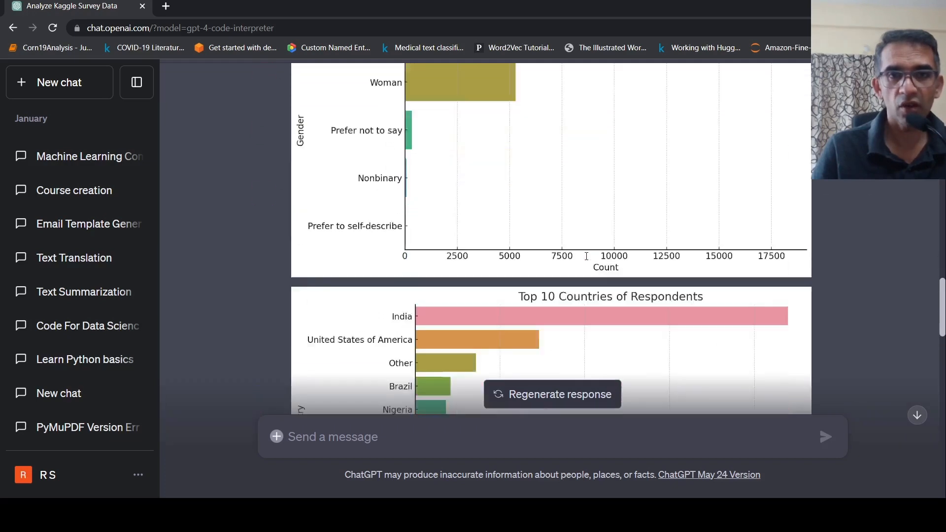
pyautogui.scroll(-3)
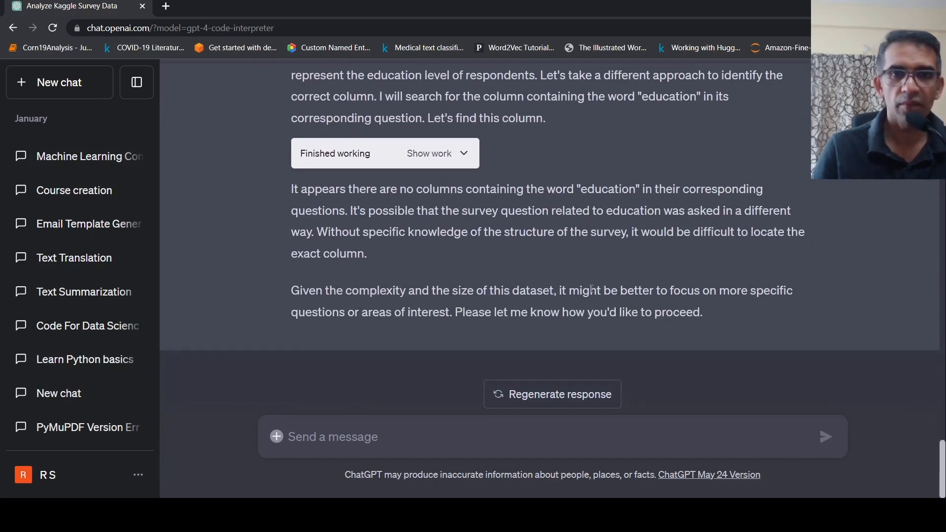
pyautogui.moveTo(393, 437)
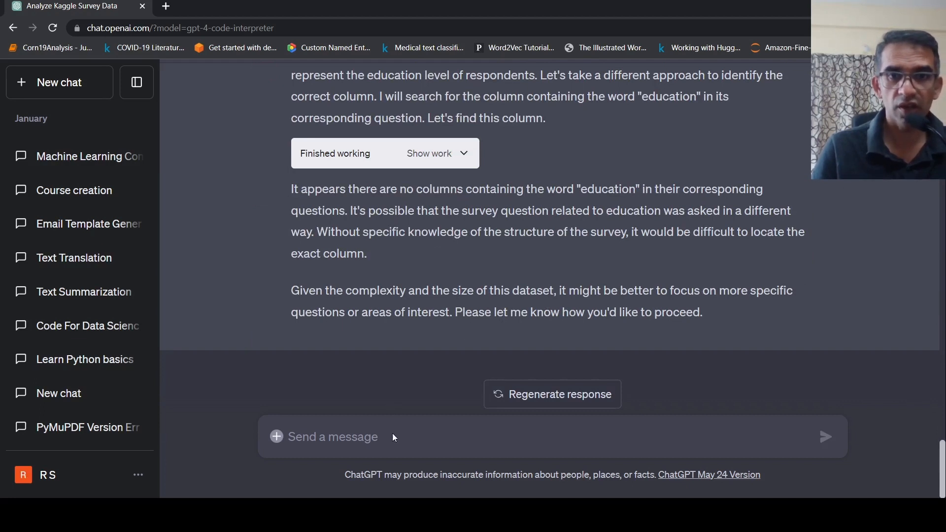
# Draft "Based on this dataset can you predict if a respondent is a student"
pyautogui.click(332, 436)
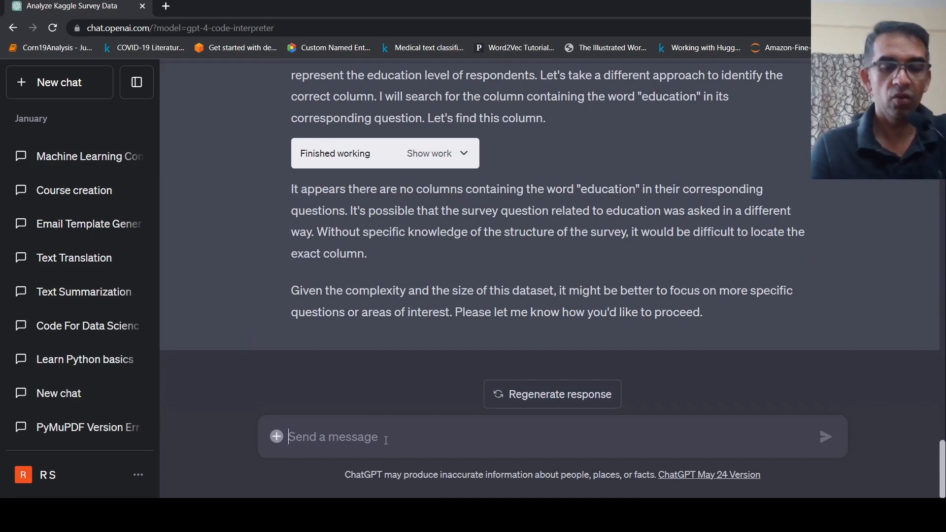
pyautogui.write('B')
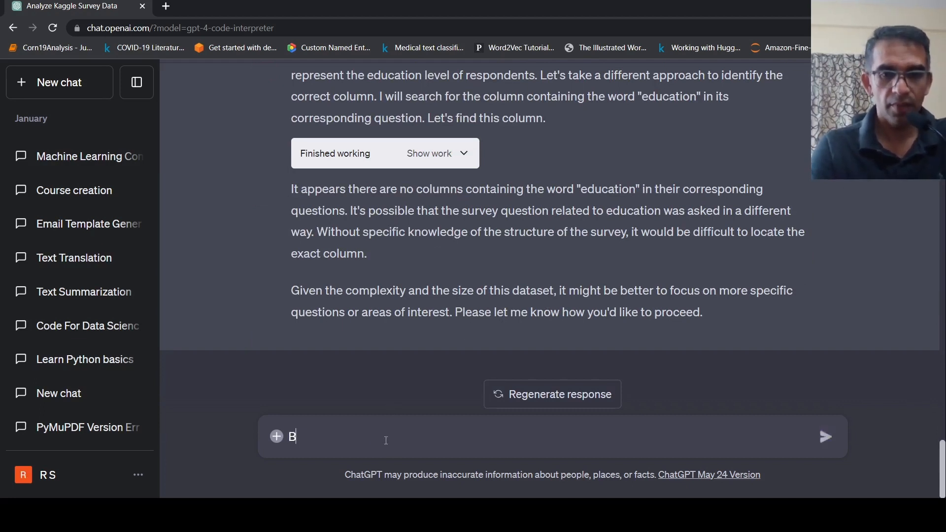
pyautogui.write('ased on')
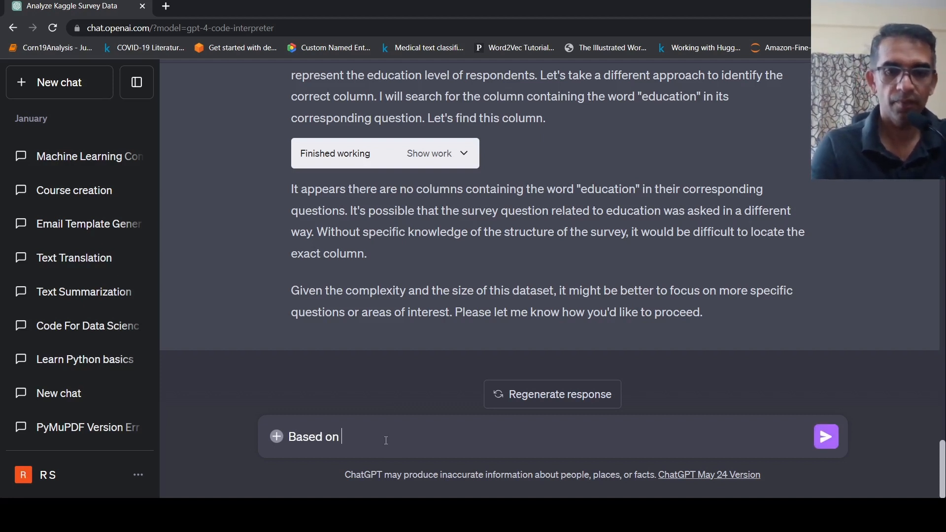
pyautogui.write('this datse')
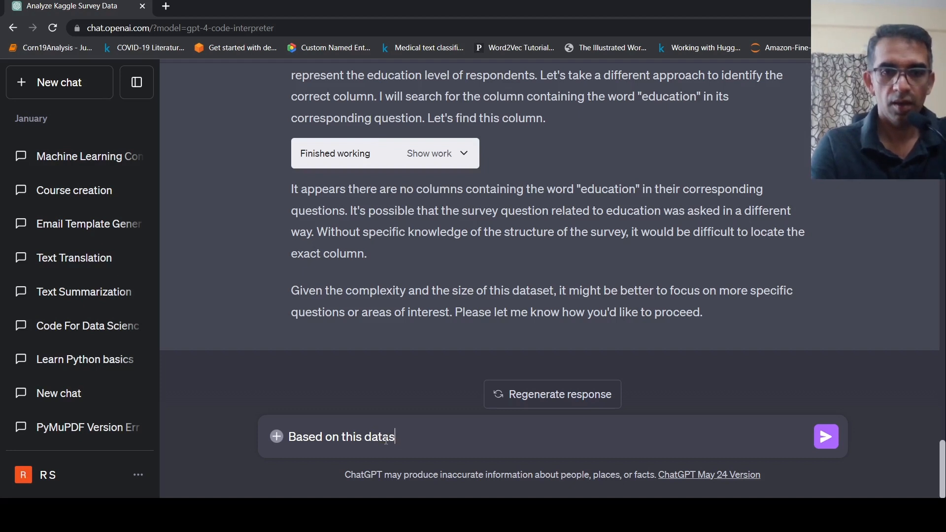
pyautogui.write('et can you')
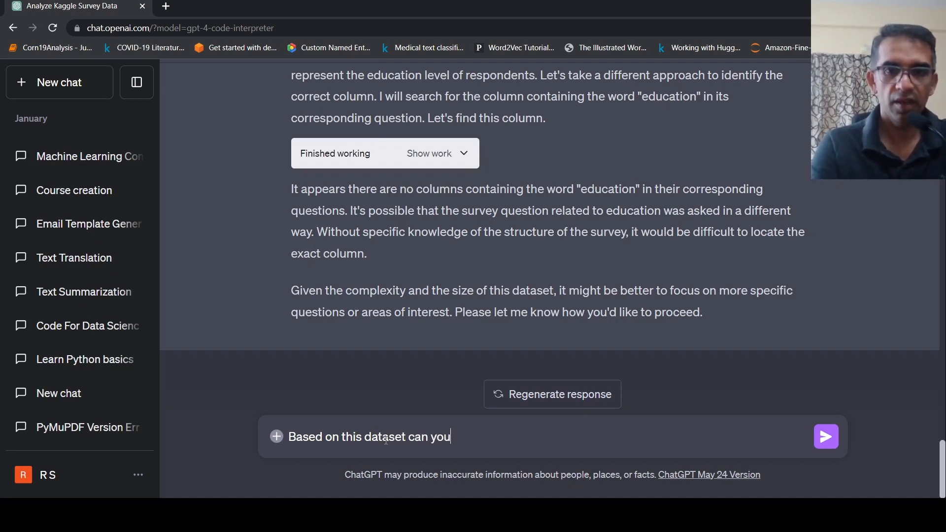
pyautogui.write('predi')
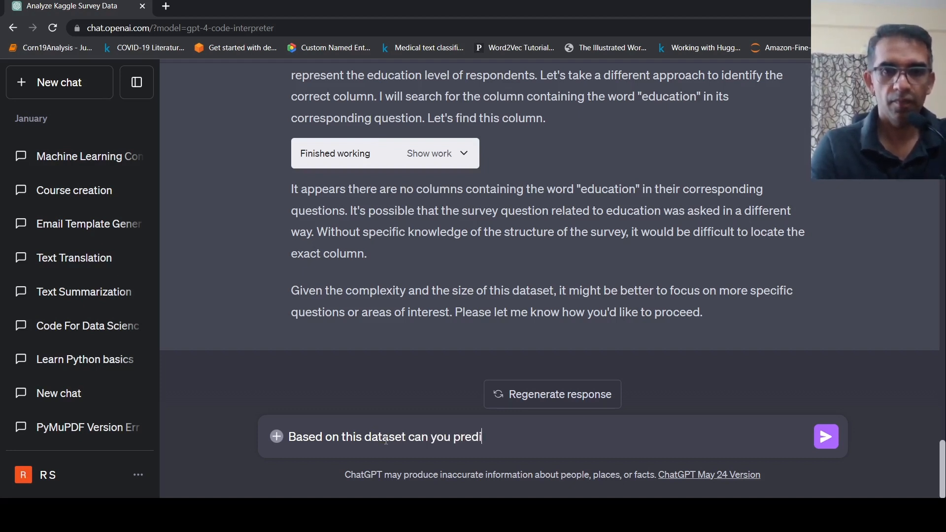
pyautogui.write('ct if a r')
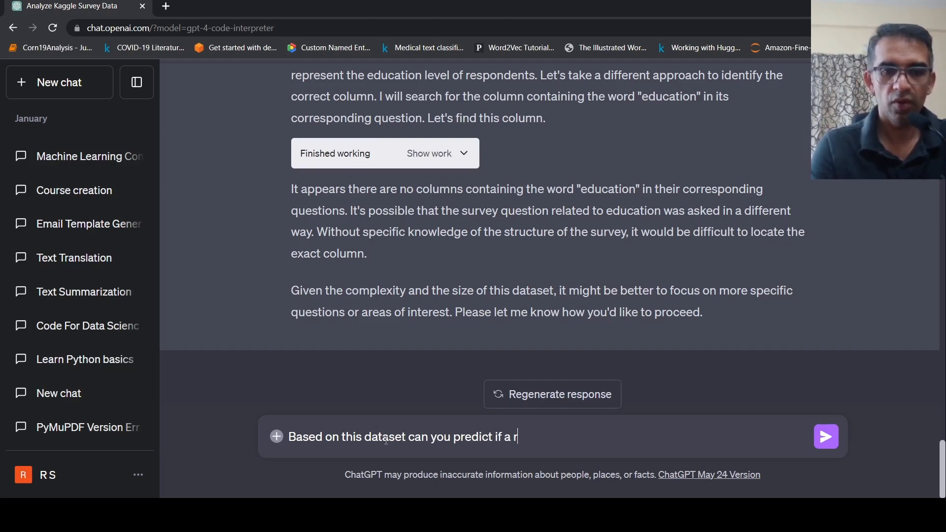
# Send the student-prediction question and read the five-step modeling plan
pyautogui.write('espondent i')
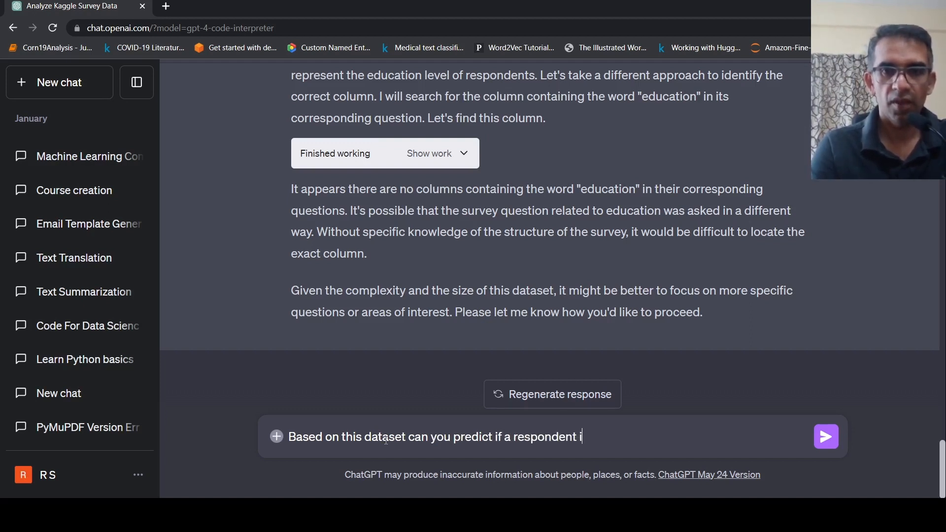
pyautogui.write('s a studen')
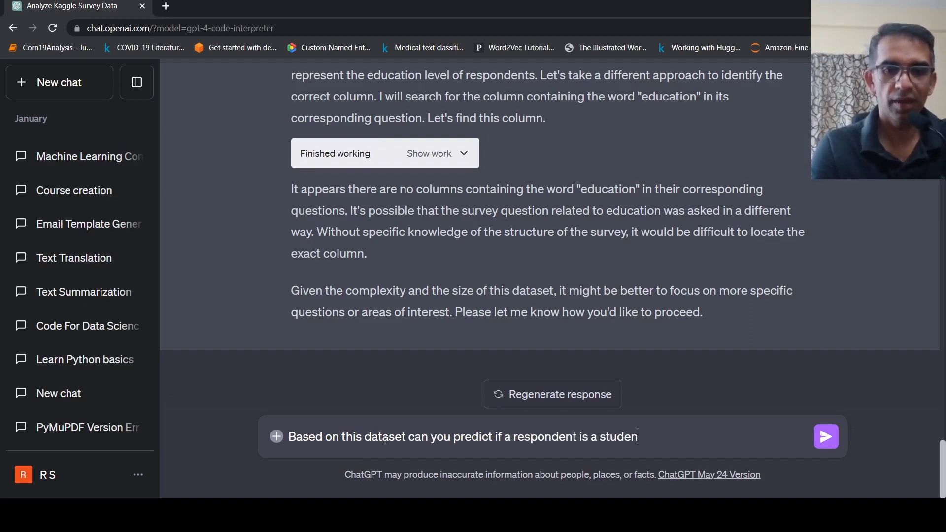
pyautogui.click(826, 436)
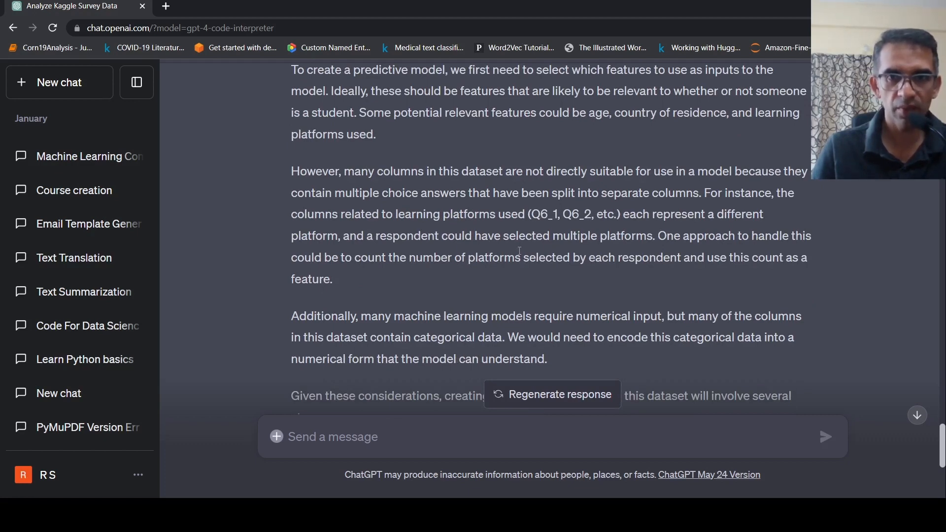
pyautogui.scroll(-3)
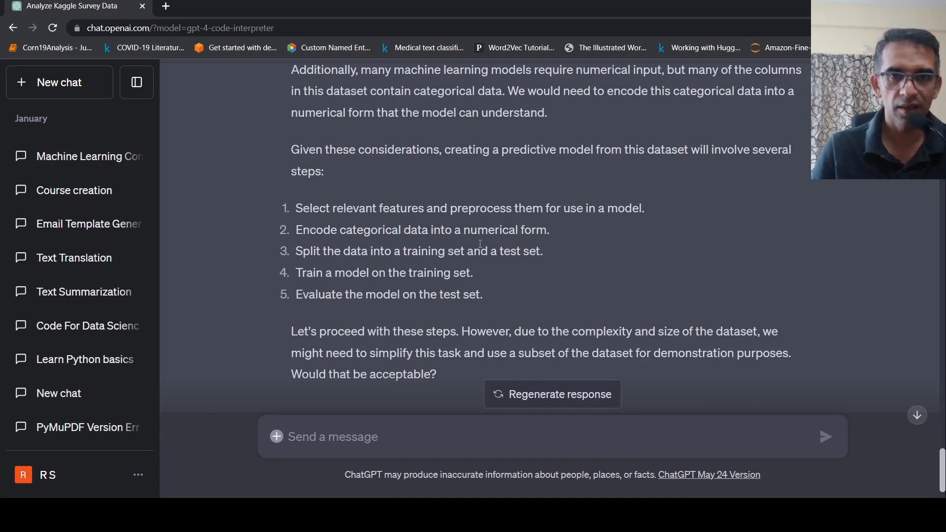
pyautogui.moveTo(319, 266)
pyautogui.write('Yes')
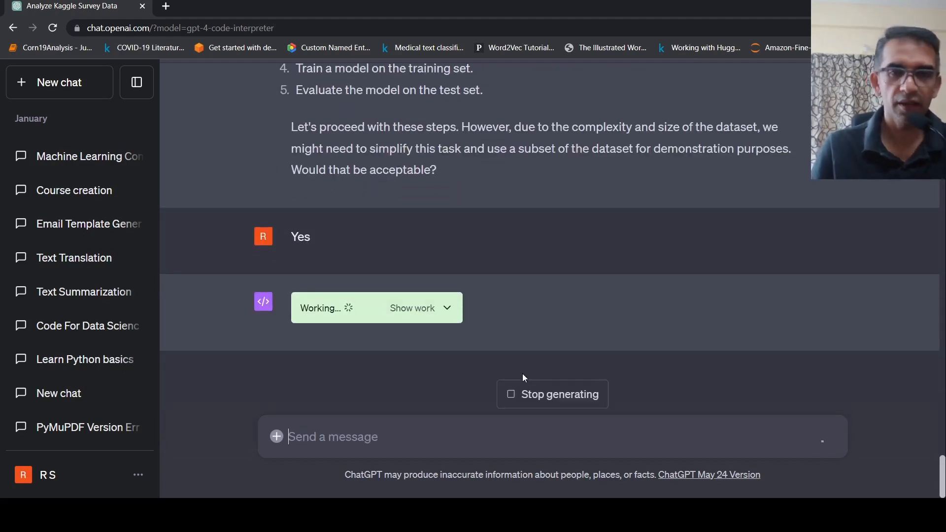
# Reveal the model's Python code and review the classification report showing 0.75 accuracy
pyautogui.click(412, 308)
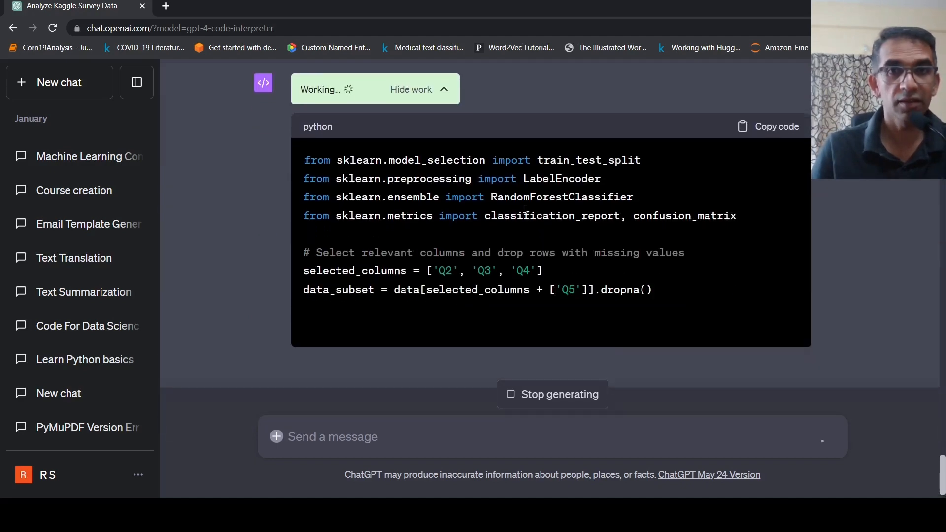
pyautogui.scroll(-3)
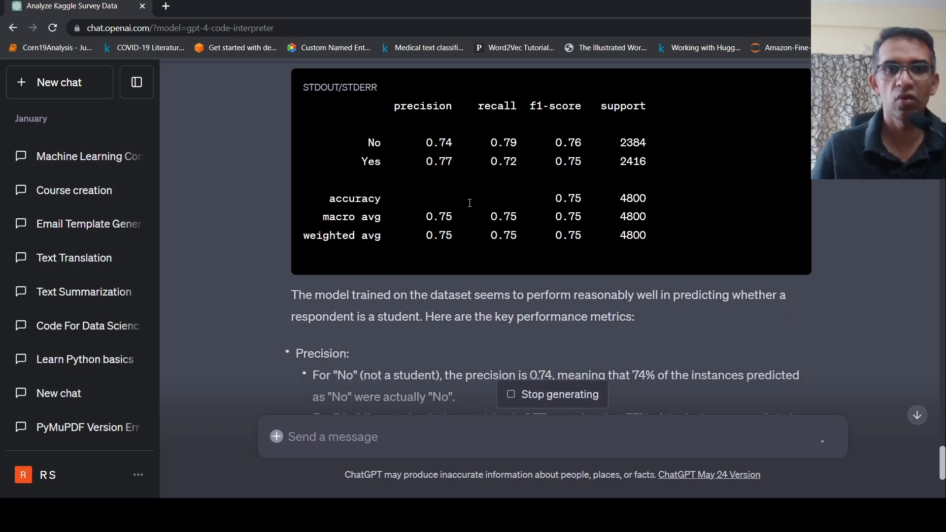
pyautogui.scroll(-3)
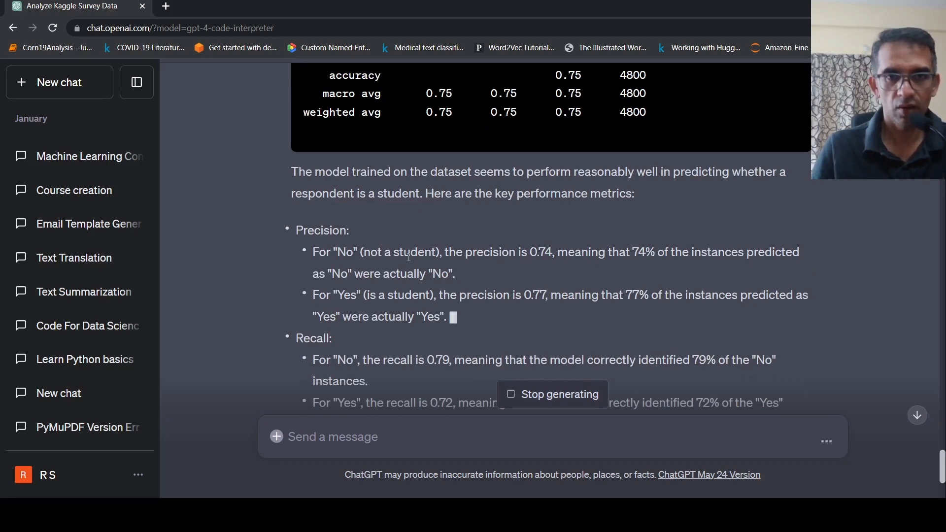
pyautogui.scroll(3)
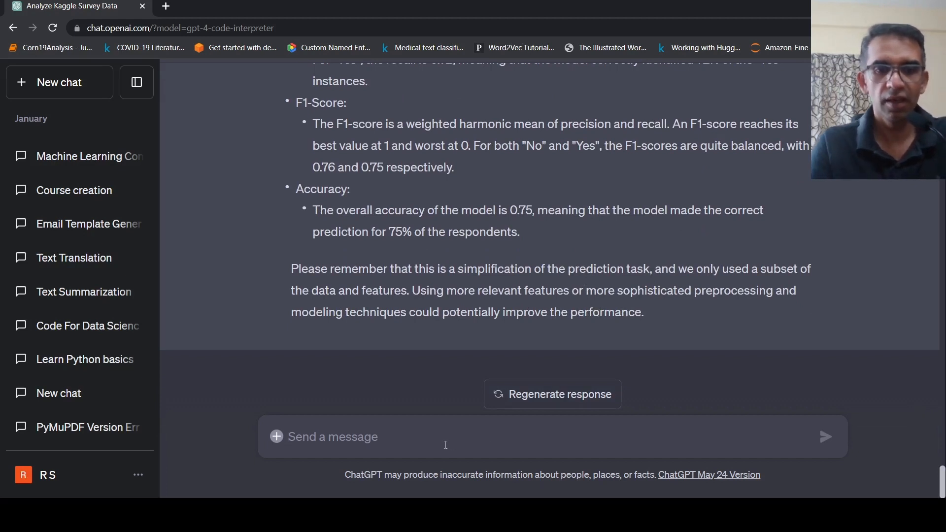
# Send the follow-up "Try to use more relevant features"
pyautogui.write('Try to use mo')
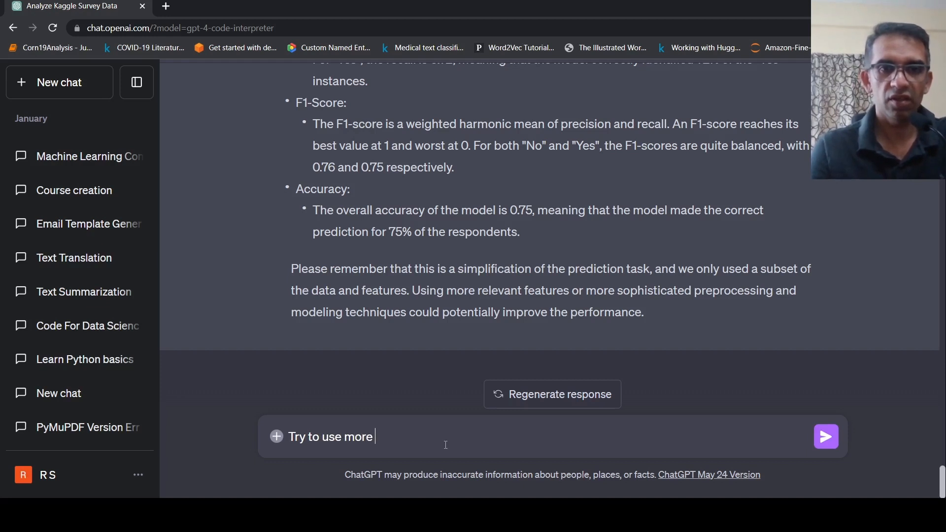
pyautogui.write('relevant featur')
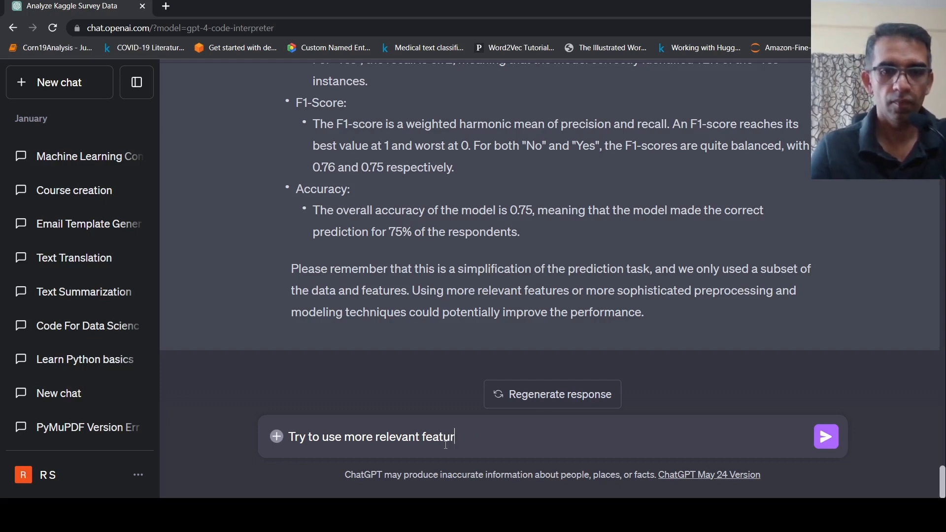
pyautogui.click(825, 437)
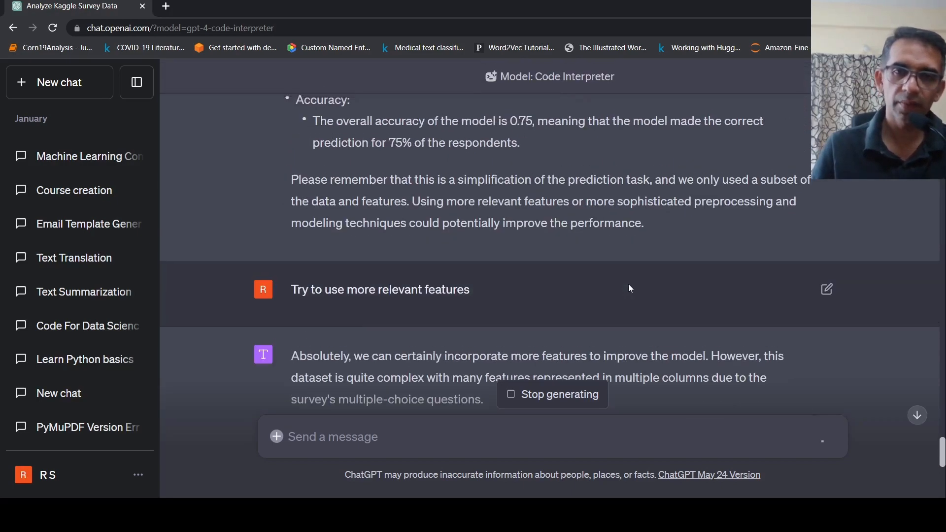
# Scroll through the rerun with survey-time, platform and language features giving precision 0.73 and 0.76
pyautogui.scroll(-3)
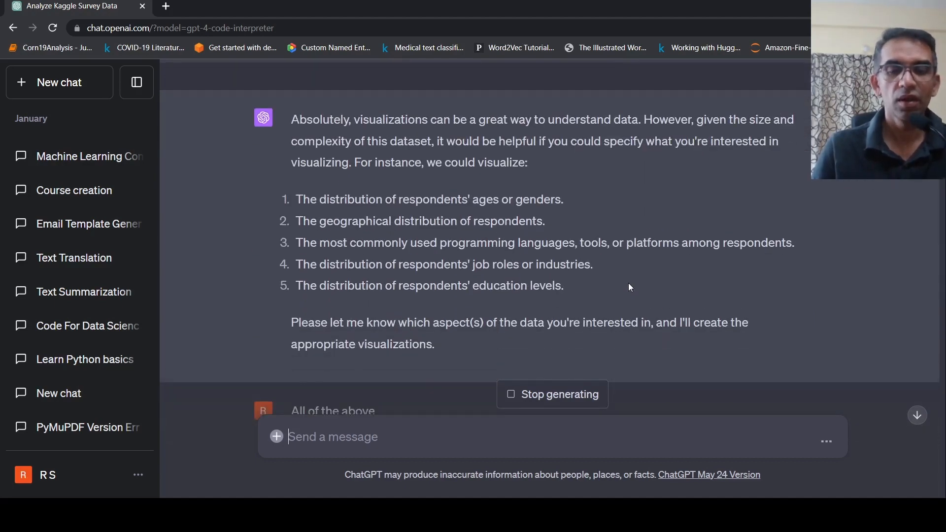
pyautogui.scroll(-3)
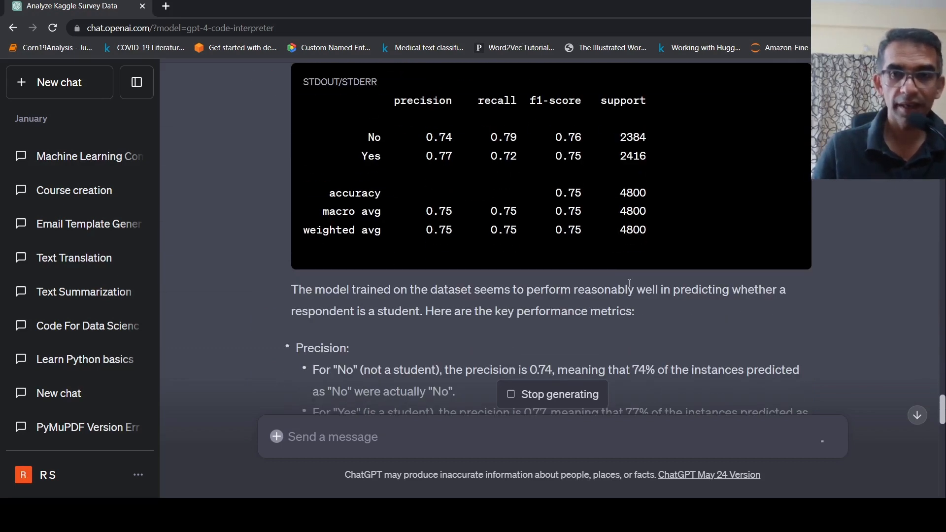
pyautogui.scroll(-3)
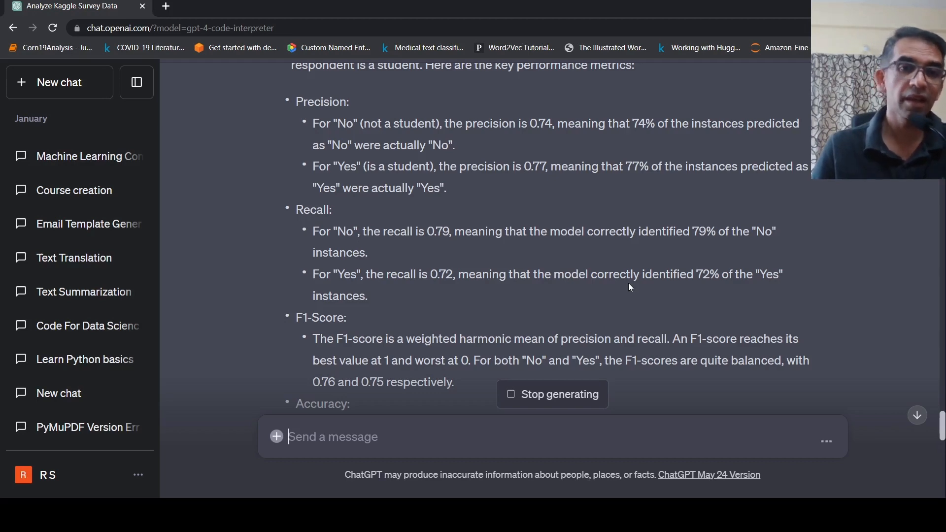
pyautogui.scroll(-3)
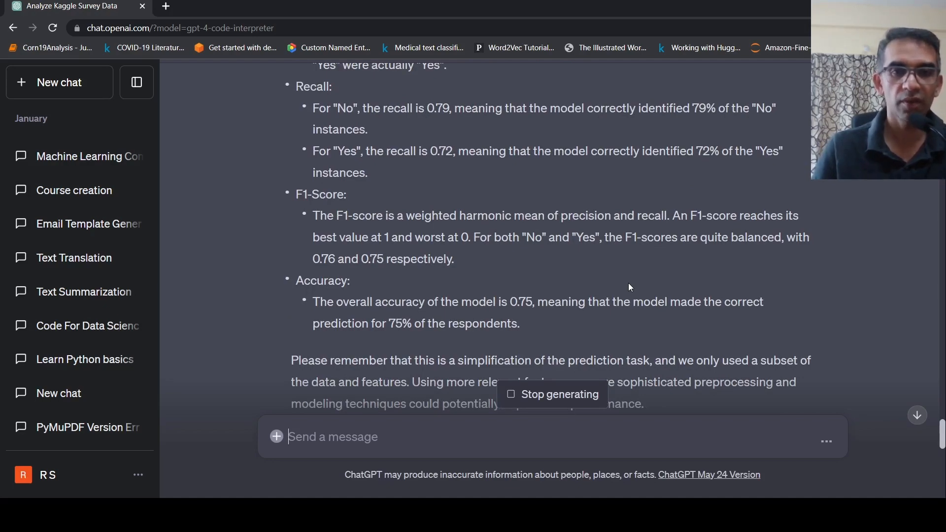
pyautogui.scroll(3)
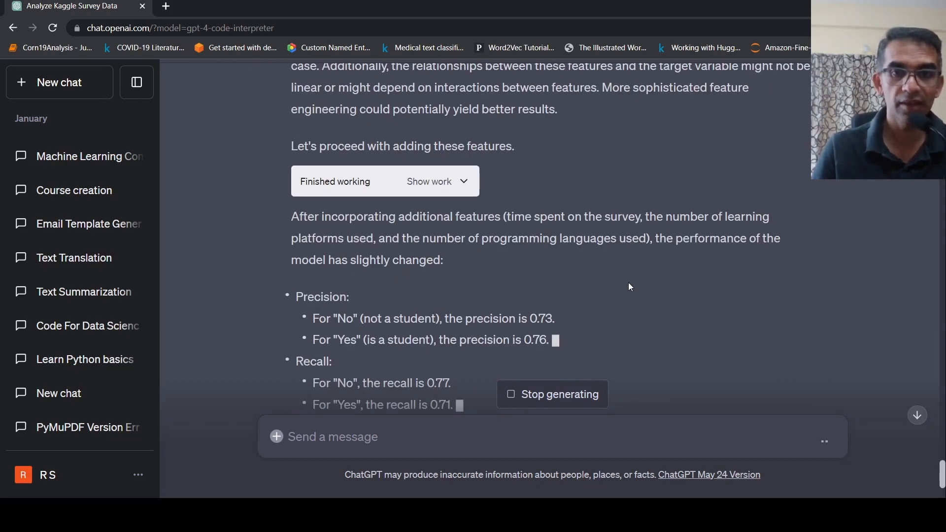
# Scroll through the generated code, the new classification report and the 0.74-accuracy conclusion
pyautogui.scroll(-3)
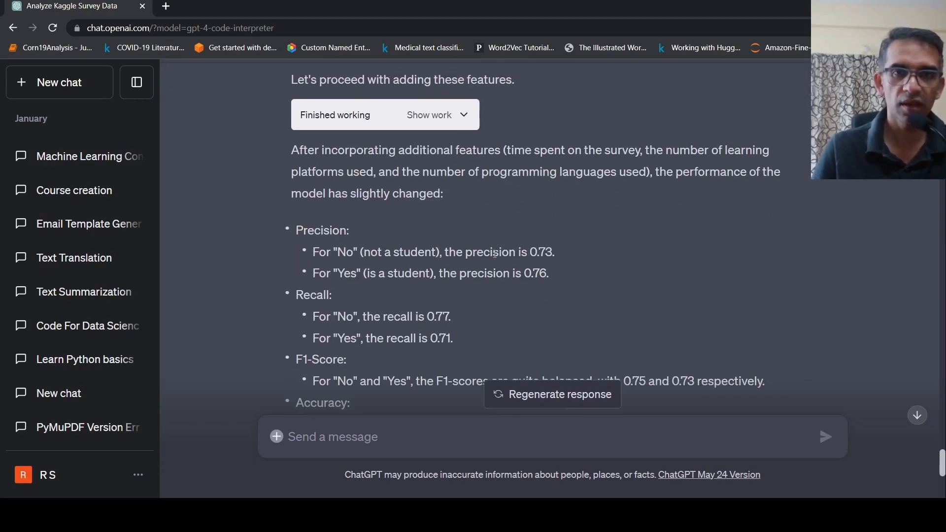
pyautogui.scroll(3)
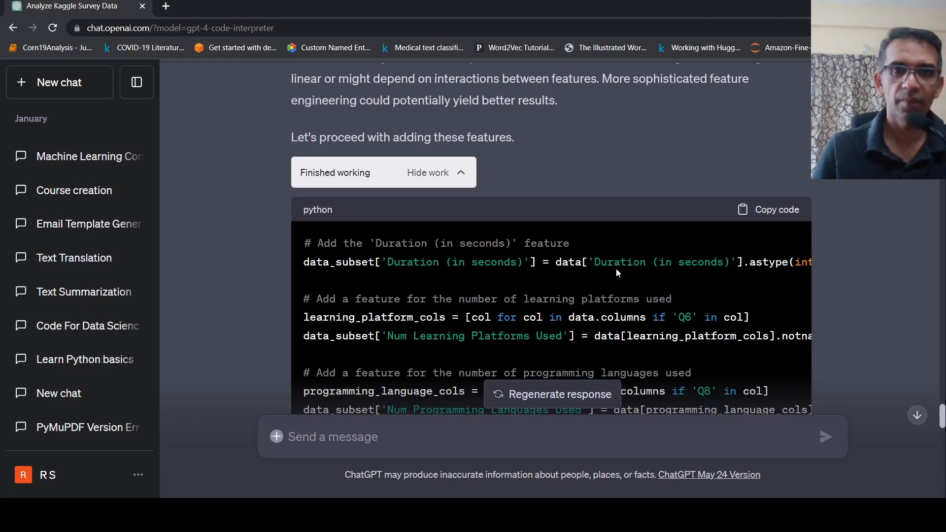
pyautogui.scroll(-3)
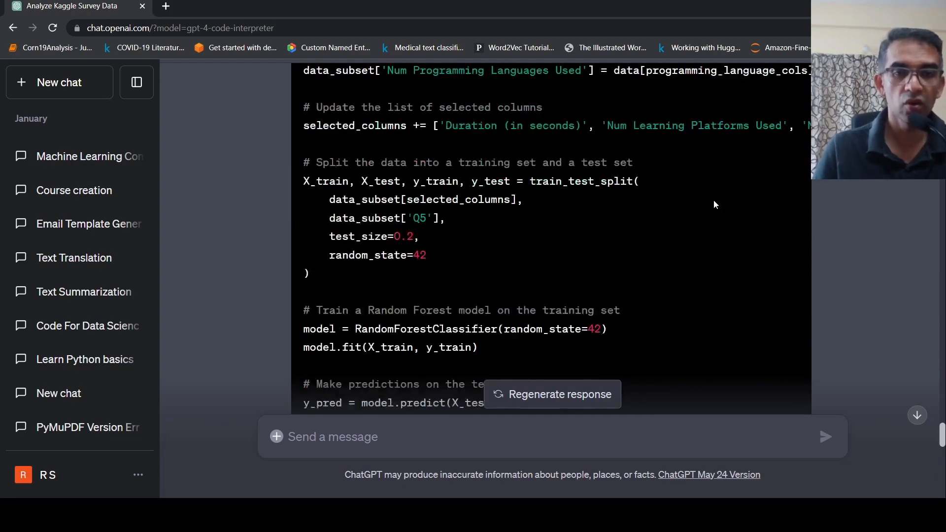
pyautogui.scroll(-3)
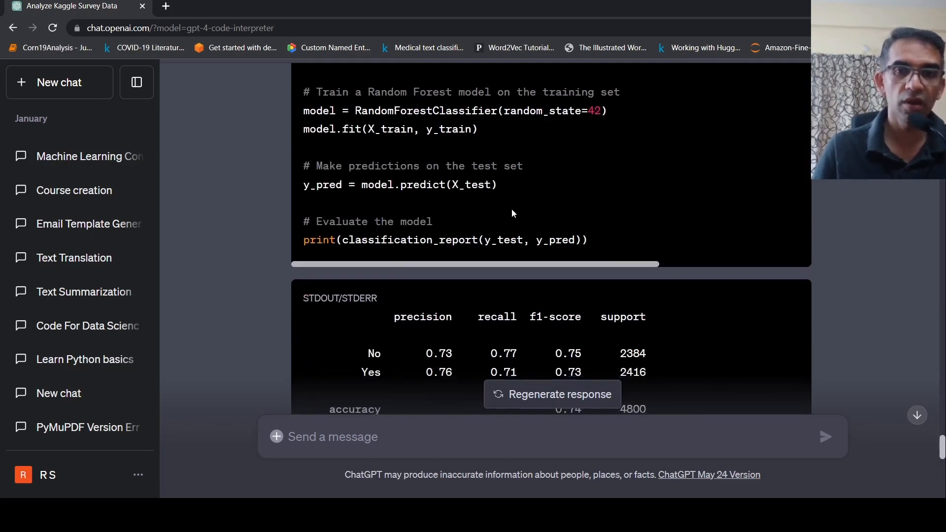
pyautogui.scroll(-3)
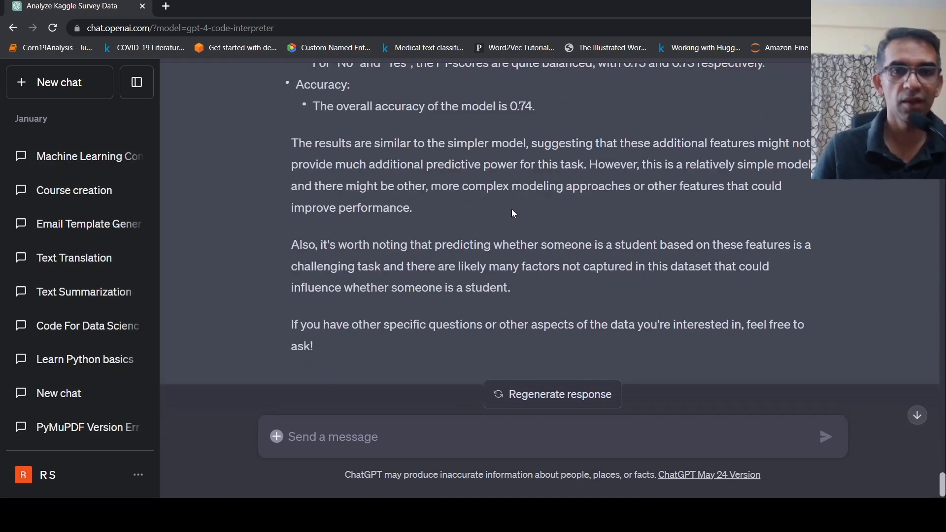